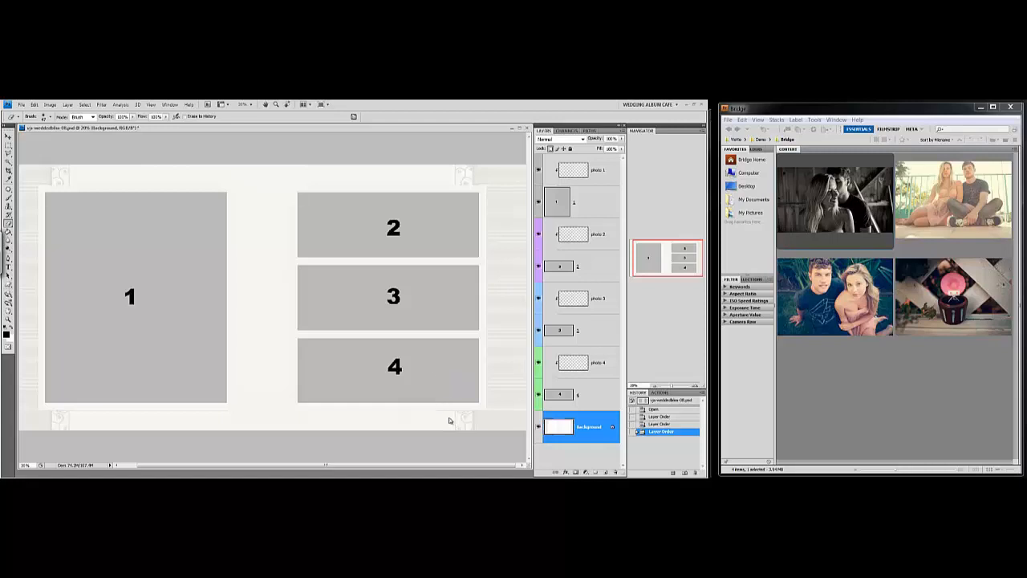
mouse_move(433, 417)
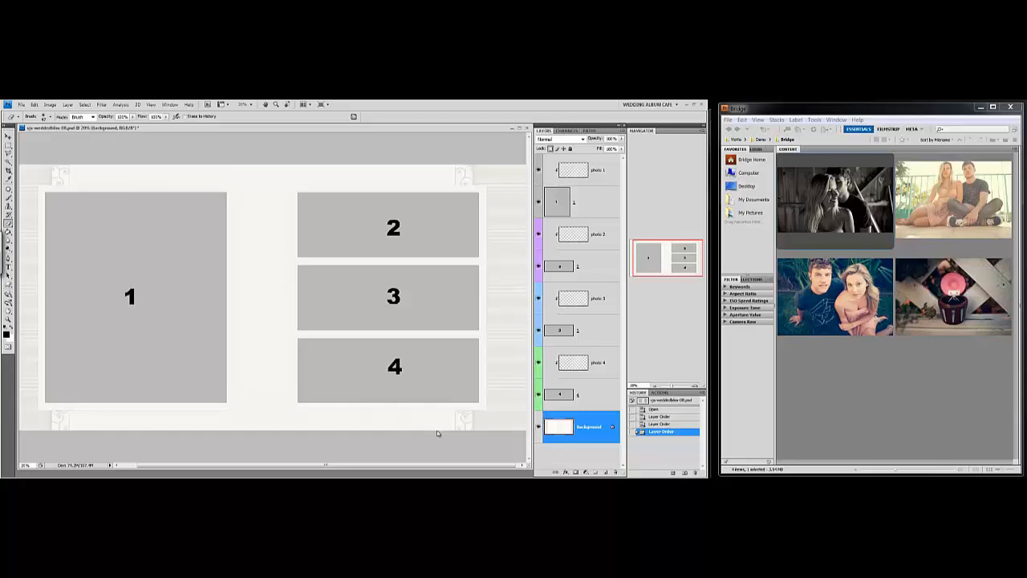
mouse_move(425, 446)
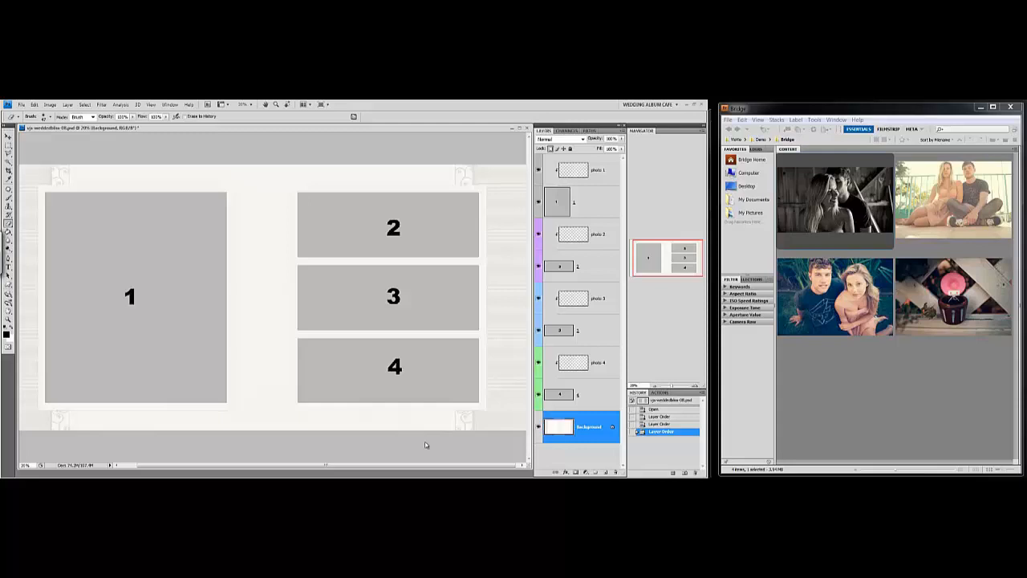
mouse_move(432, 438)
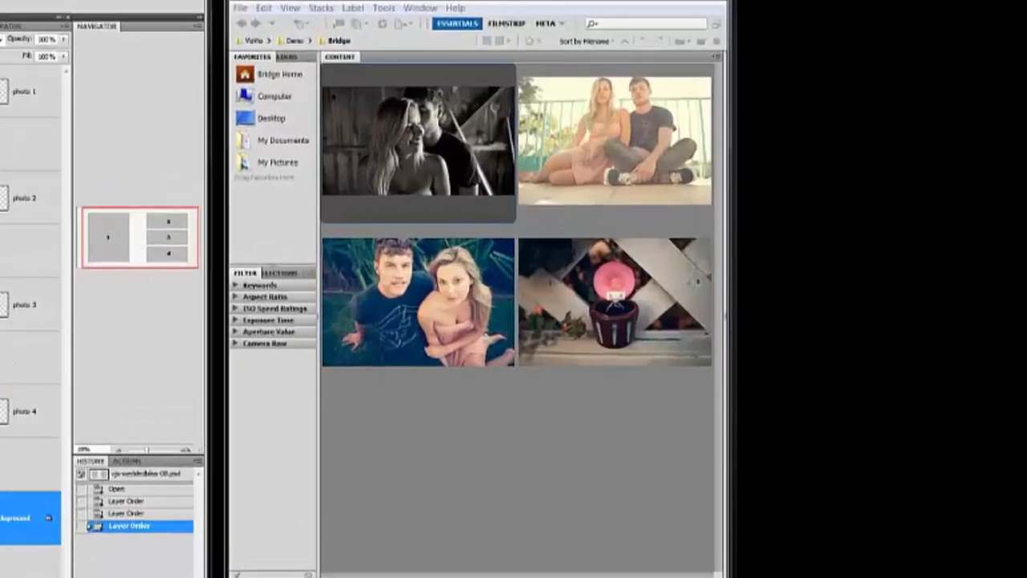
mouse_move(710, 441)
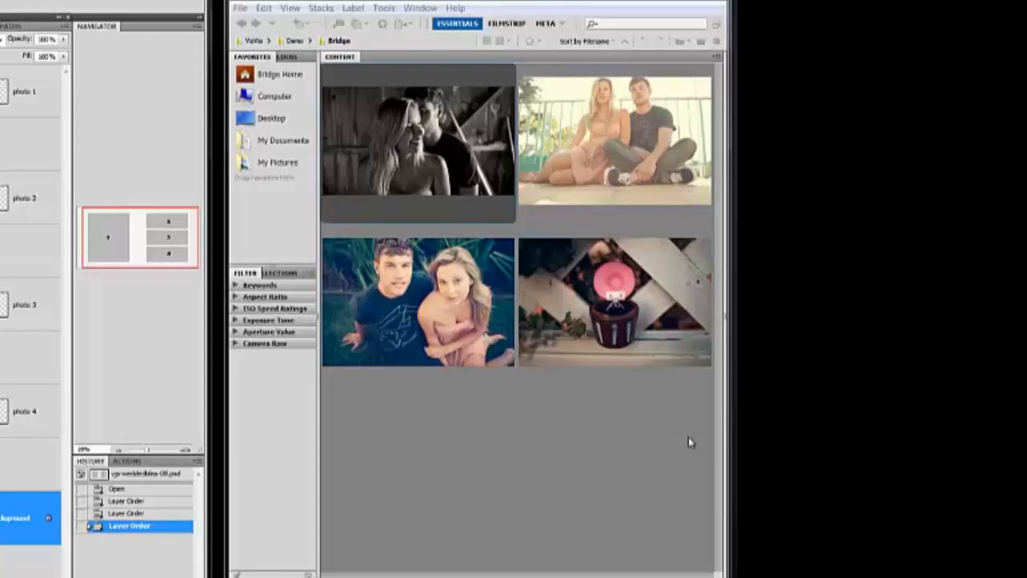
mouse_move(581, 364)
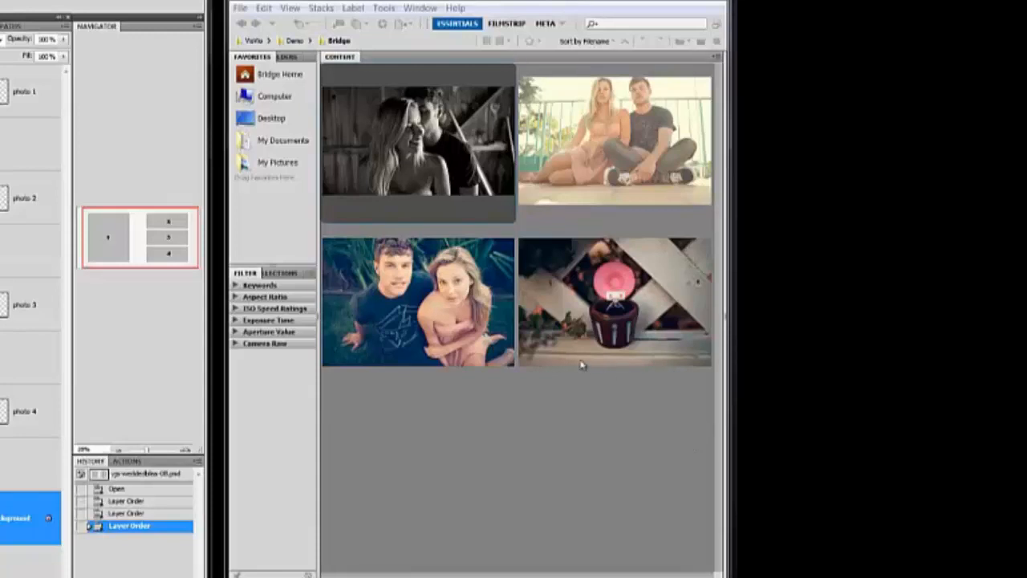
mouse_move(668, 354)
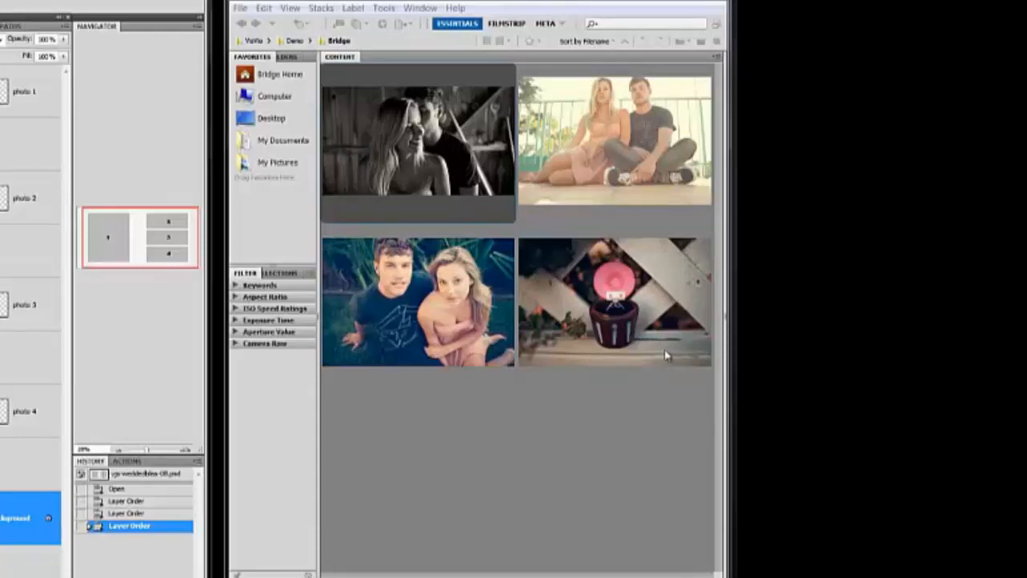
mouse_move(690, 472)
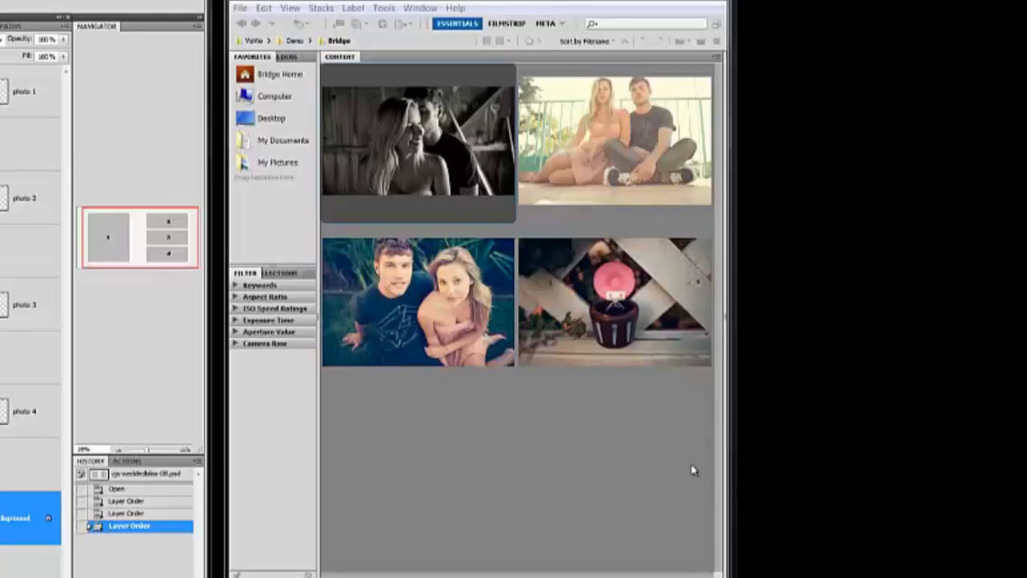
mouse_move(684, 472)
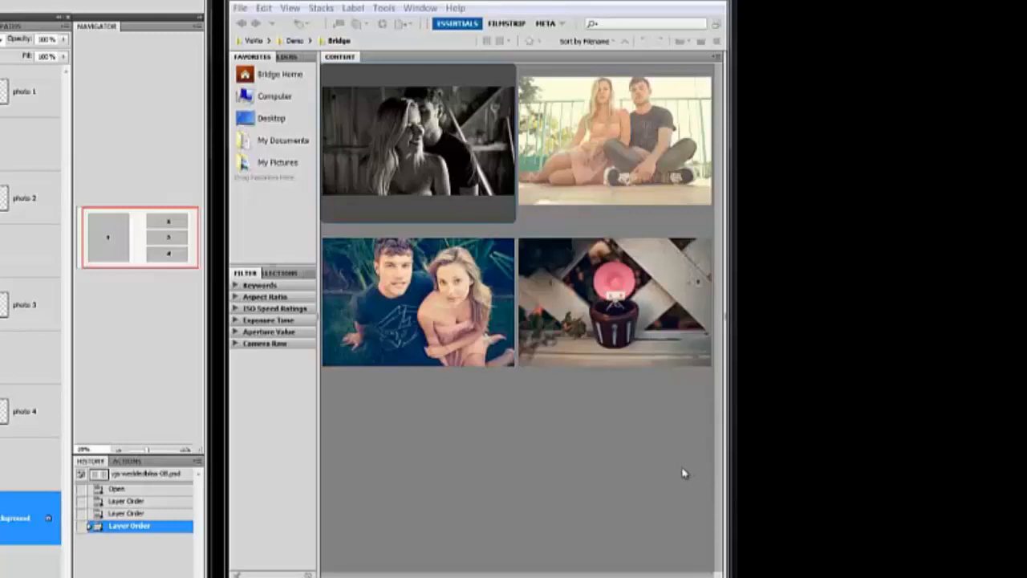
mouse_move(684, 469)
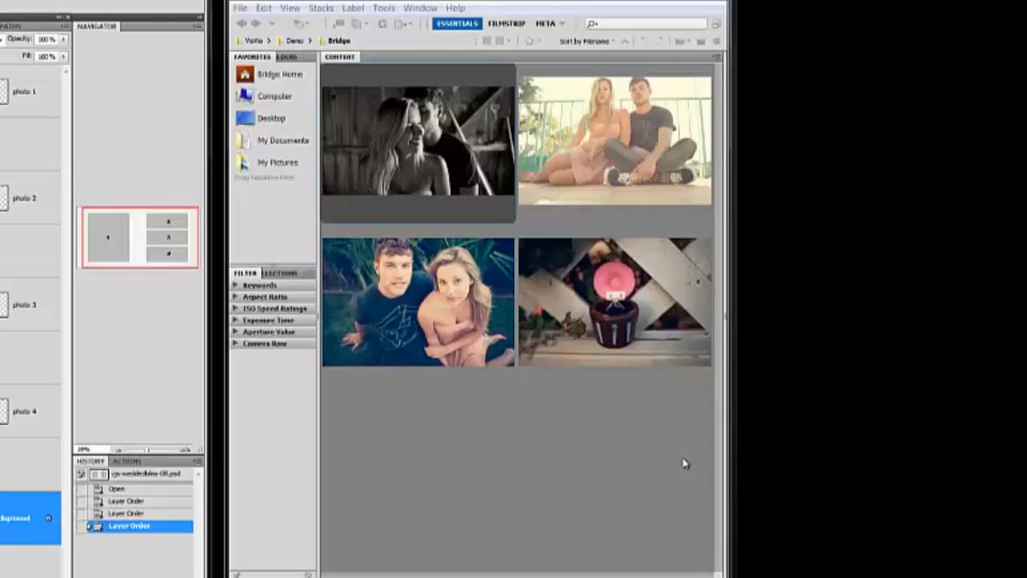
mouse_move(697, 462)
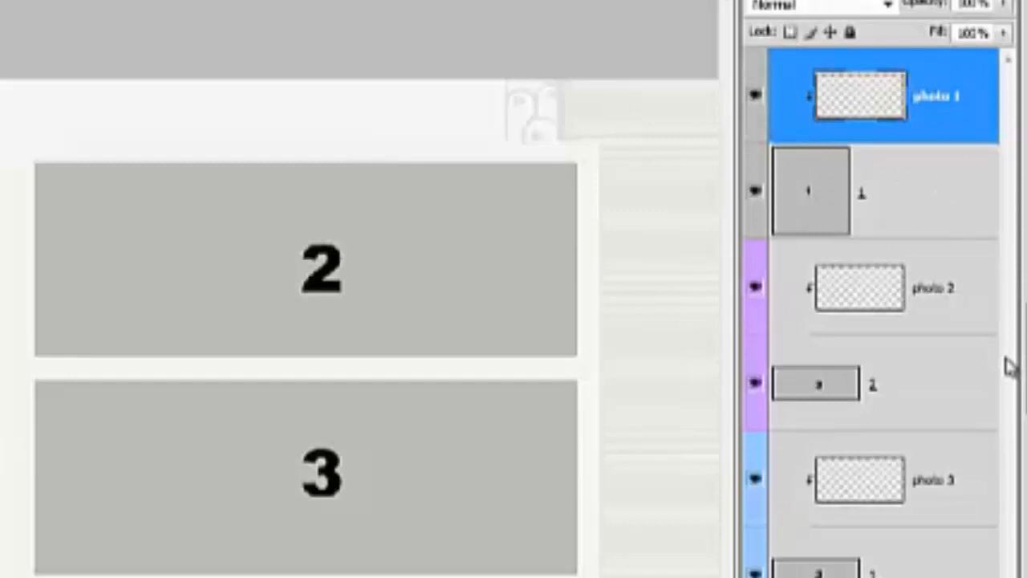
mouse_move(913, 167)
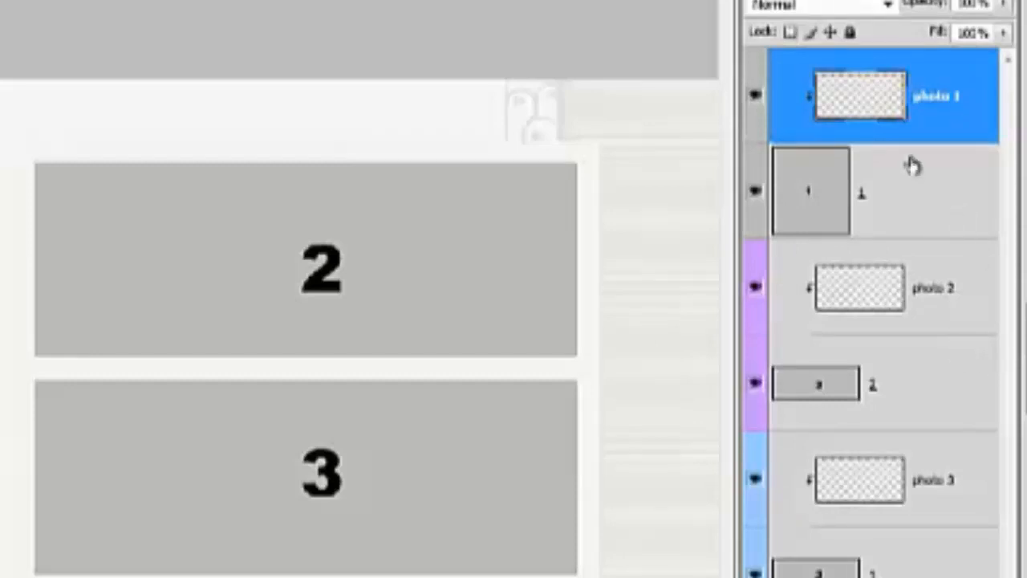
mouse_move(934, 119)
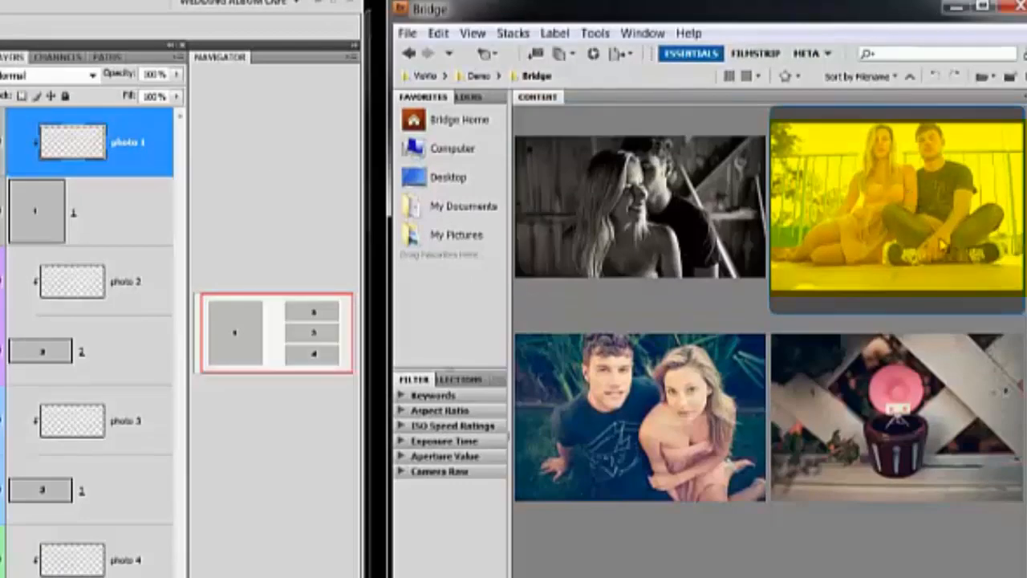
mouse_move(950, 247)
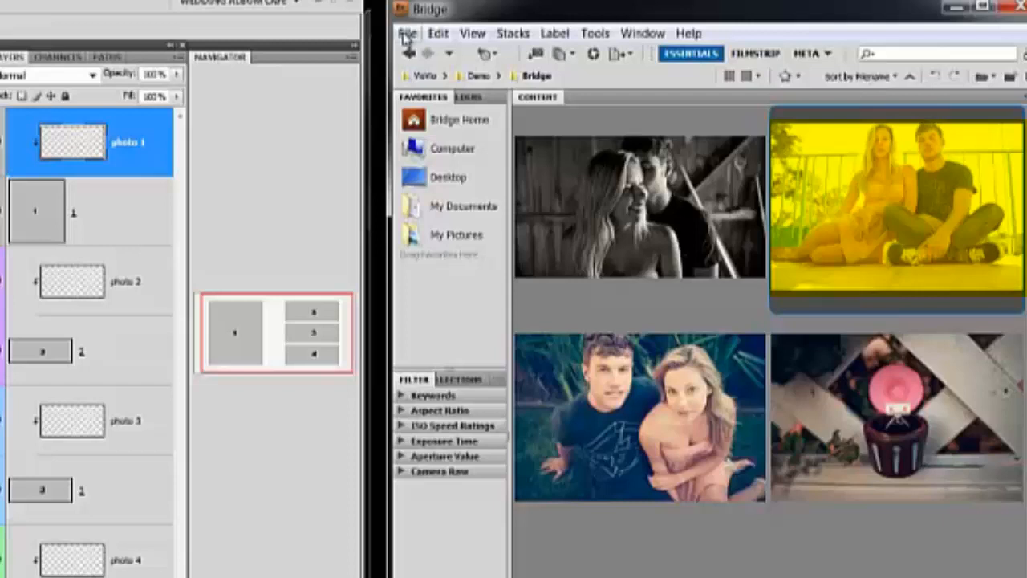
Place the sitting-couple photo from Bridge into the album's large first slot in Photoshop.
left_click(407, 32)
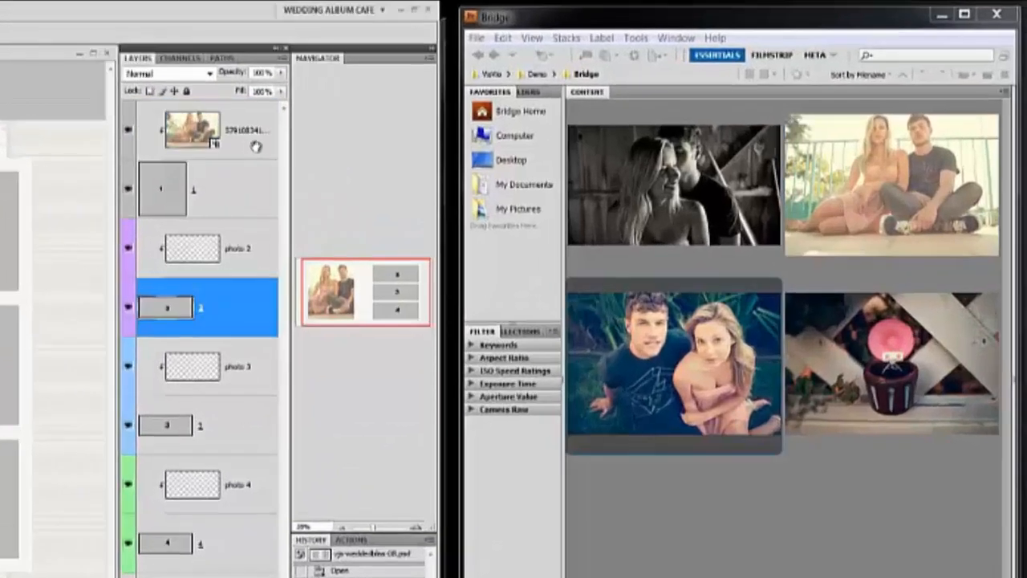
Place the couple close-up photo from Bridge into the album's second slot in Photoshop.
left_click(207, 130)
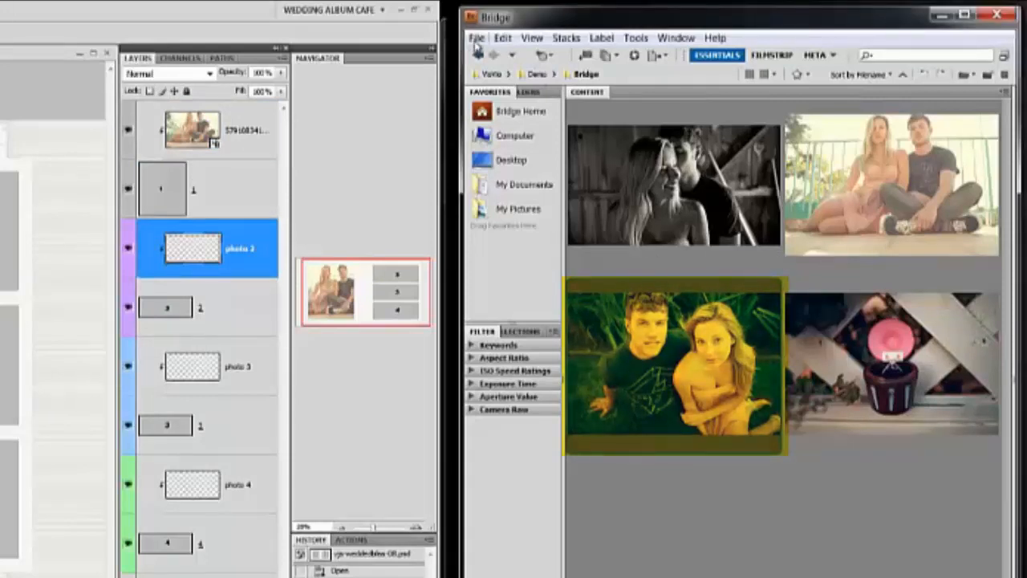
left_click(475, 39)
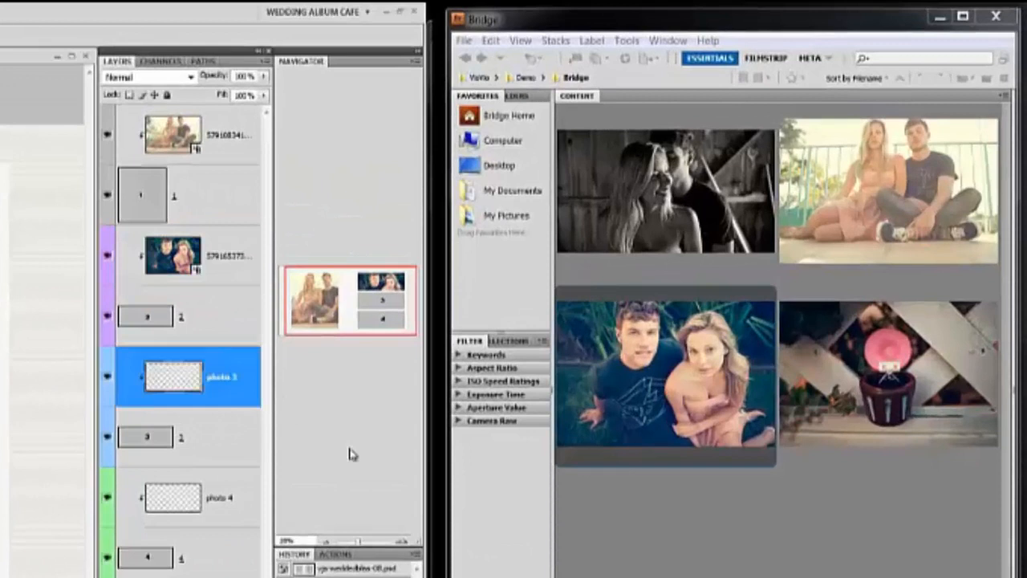
Place the pink glowing lantern photo from Bridge into the album's third slot in Photoshop.
left_click(885, 372)
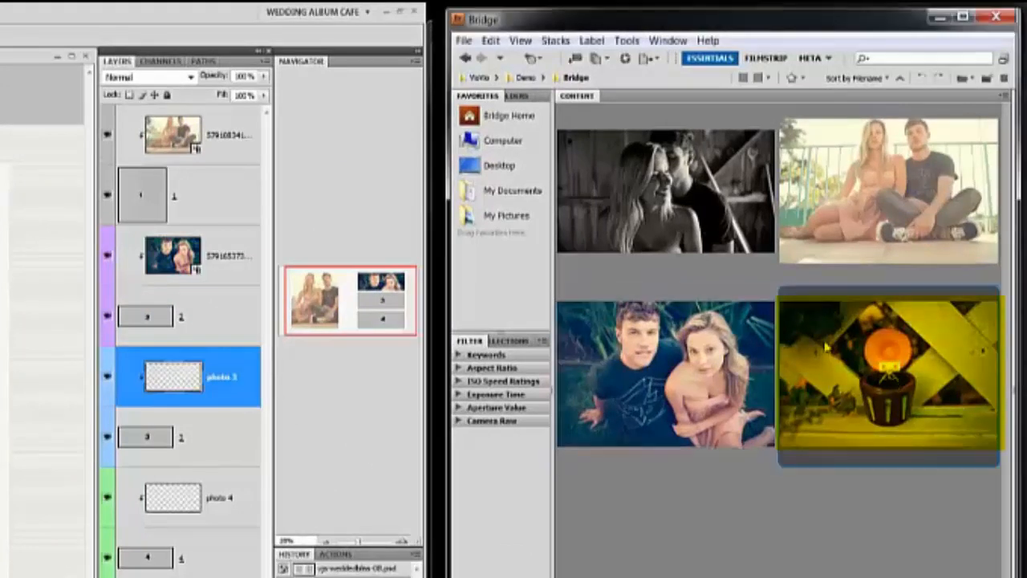
left_click(462, 40)
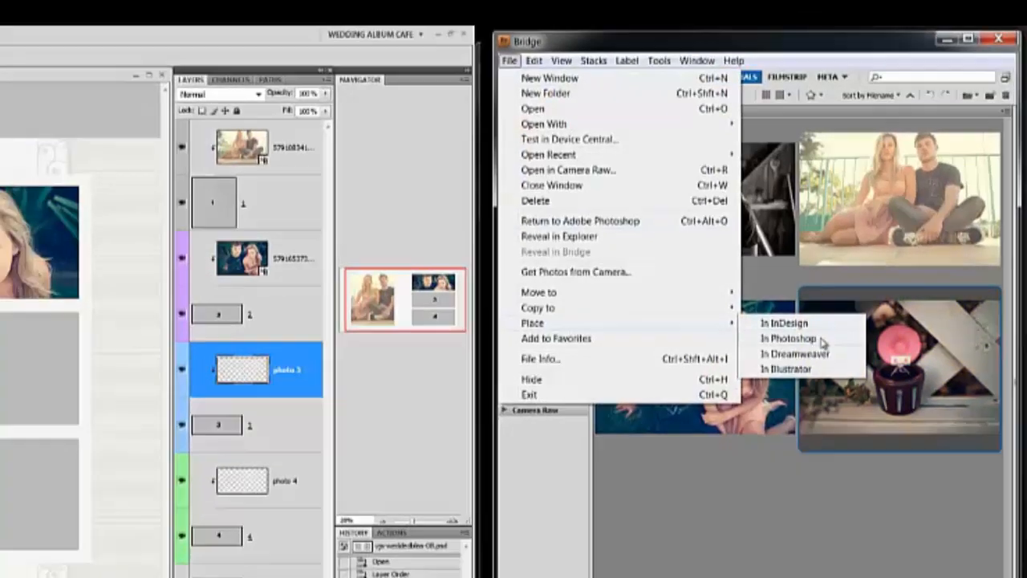
left_click(790, 337)
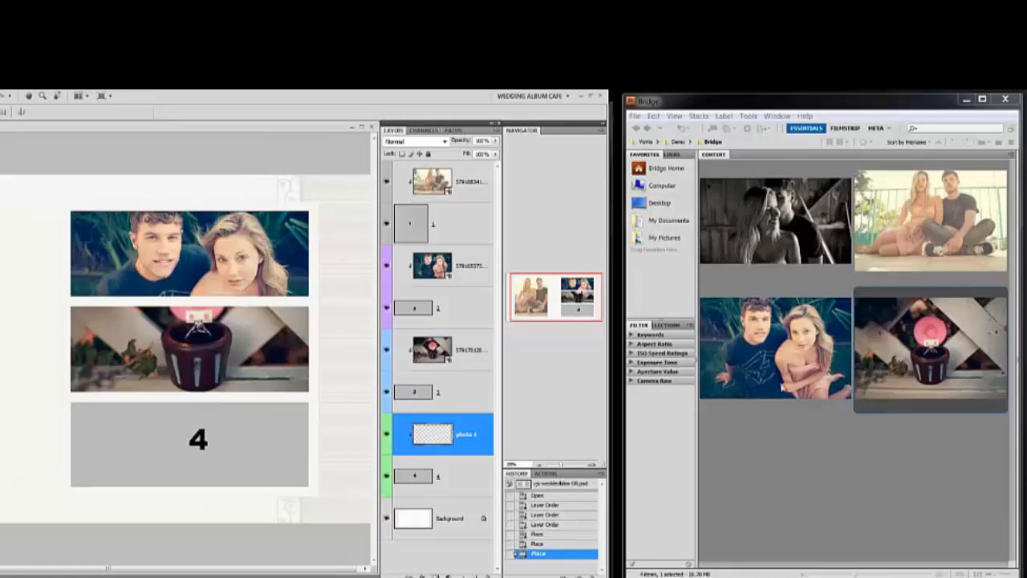
Place the black-and-white couple photo from Bridge into the fourth slot, completing the album.
left_click(773, 221)
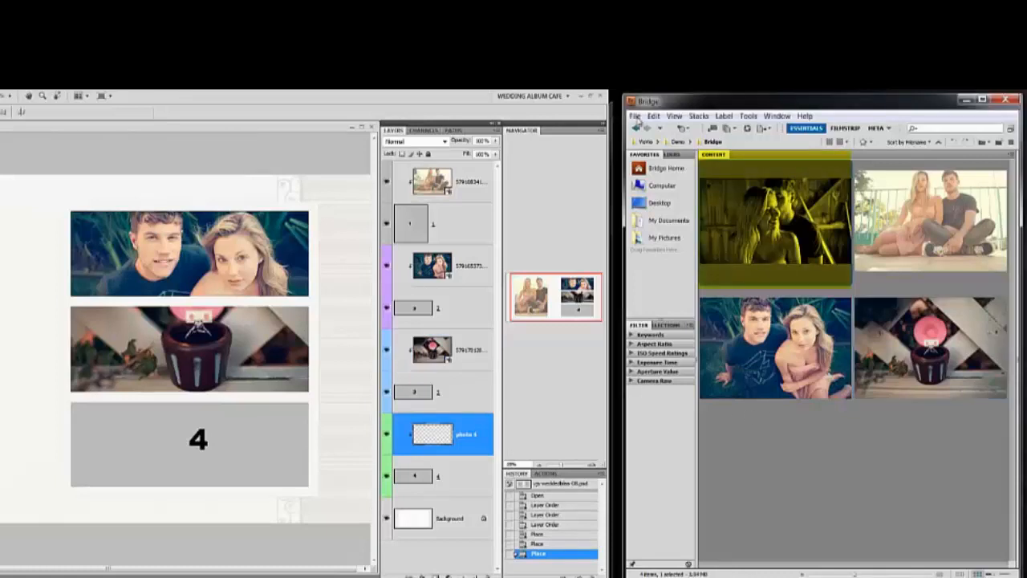
left_click(635, 116)
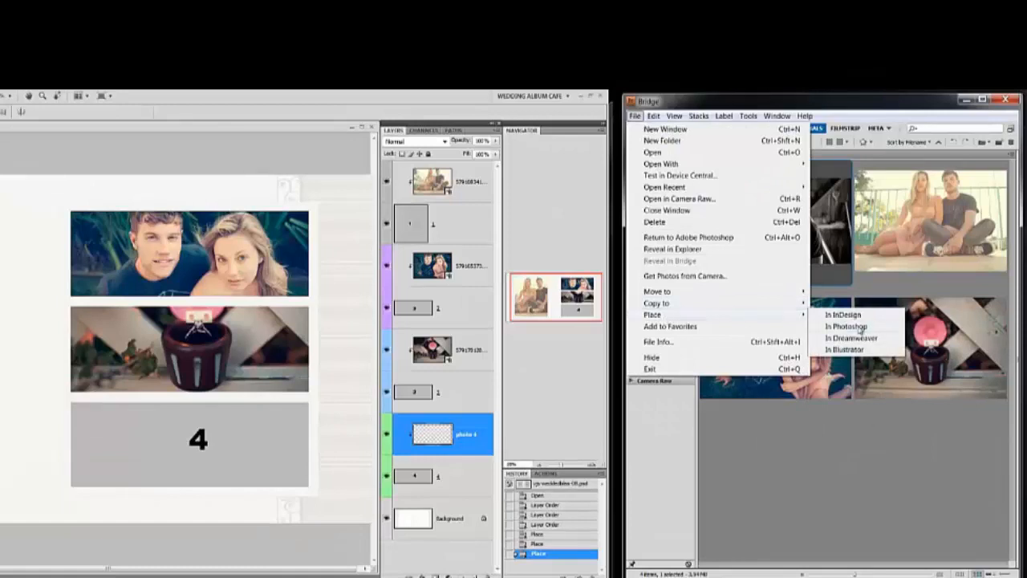
left_click(848, 326)
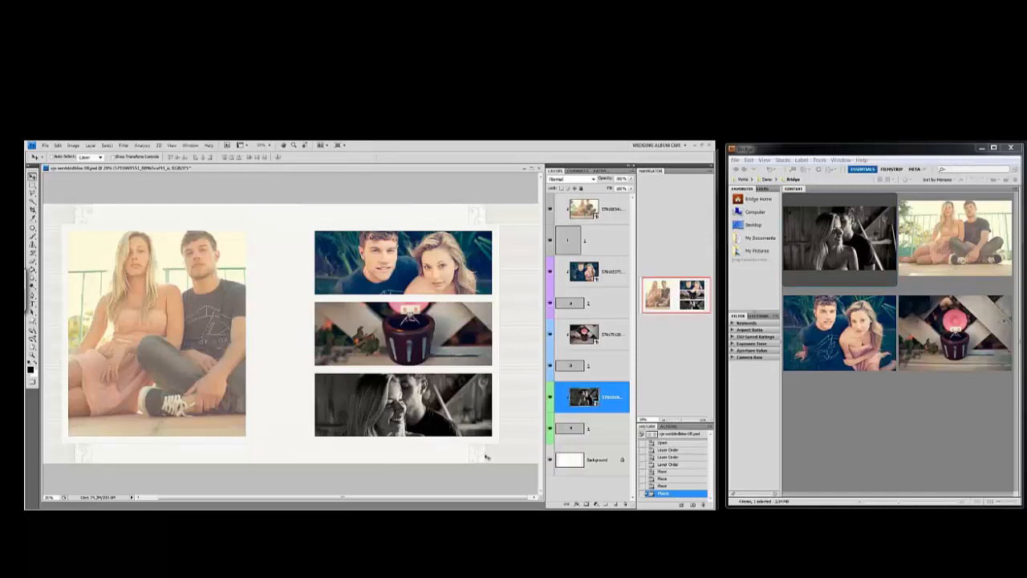
mouse_move(452, 452)
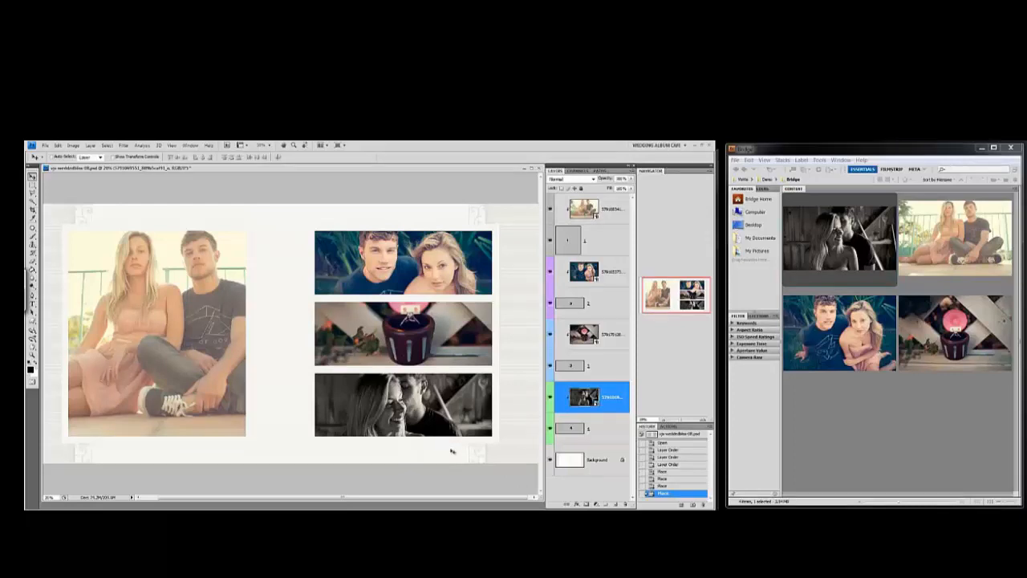